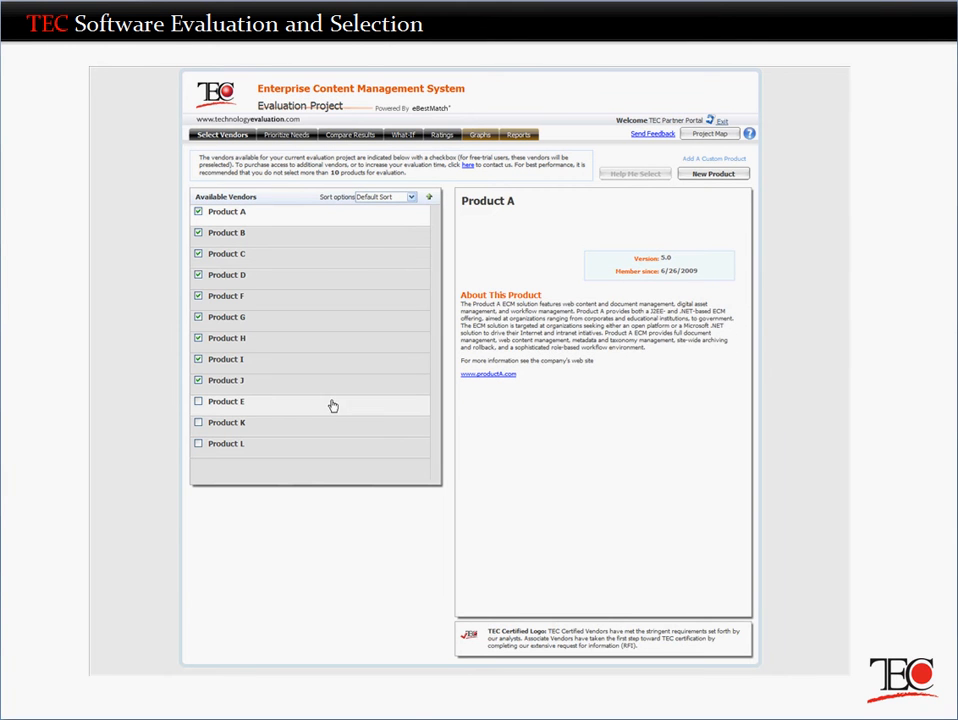
- Review a shortlisted vendor's description, then move to Prioritize Needs for the content editor criteria
left_click(198, 400)
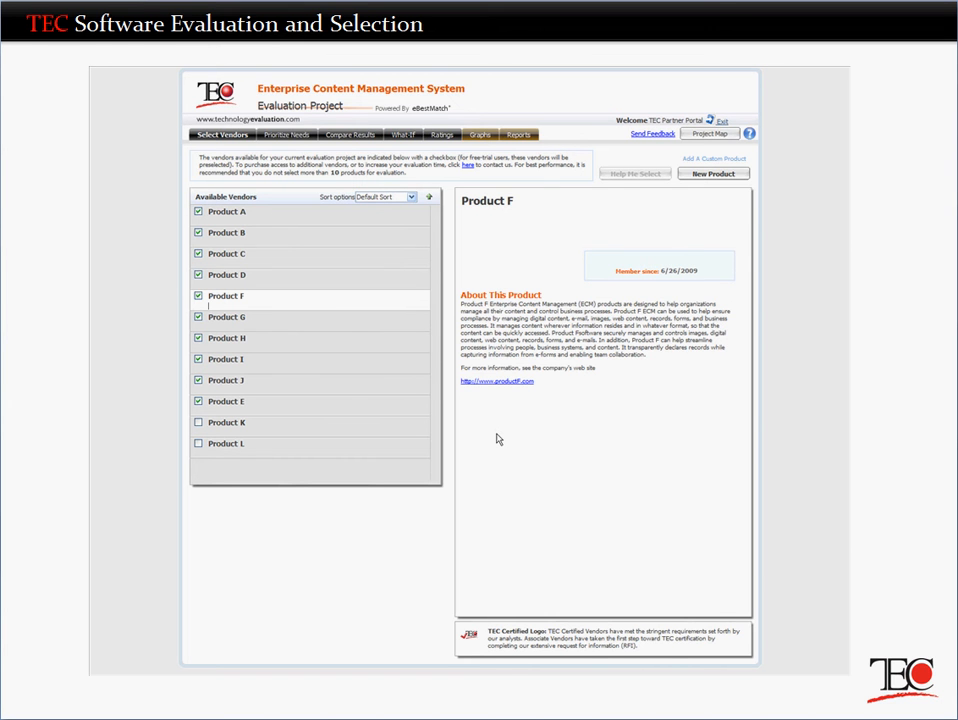
left_click(284, 134)
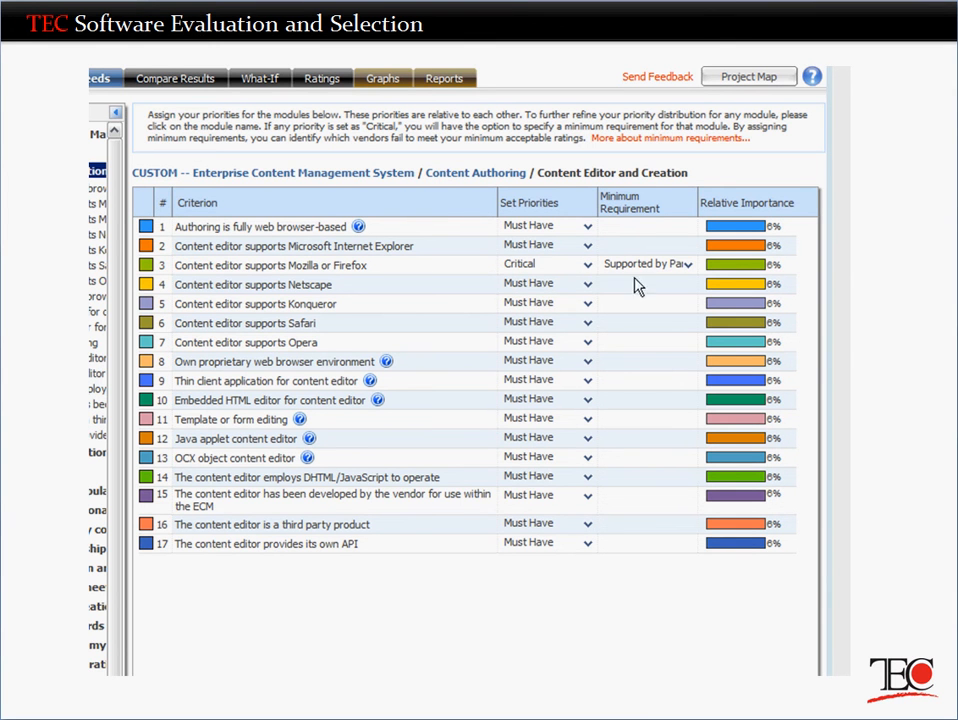
- Set the Content Editor Toolset submodule priority to Very Important
left_click(688, 264)
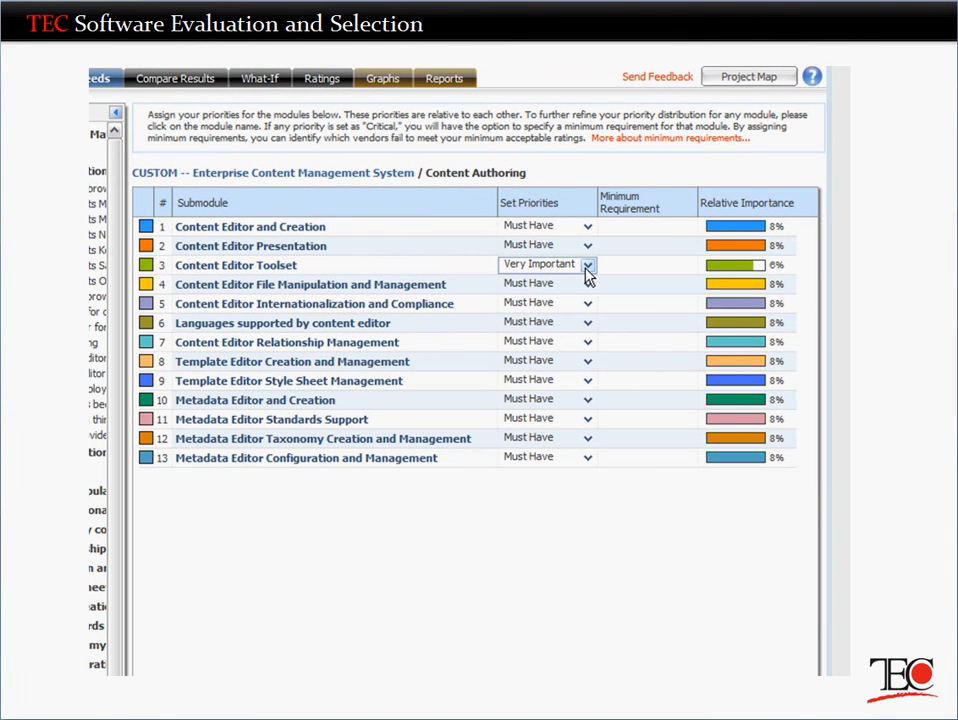
left_click(588, 264)
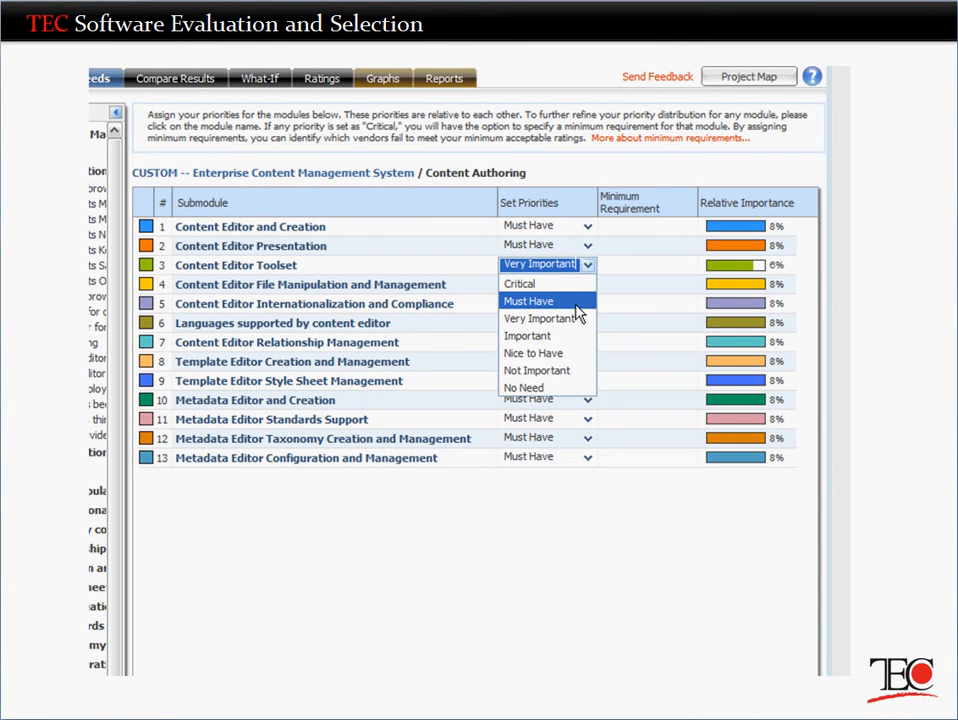
left_click(528, 300)
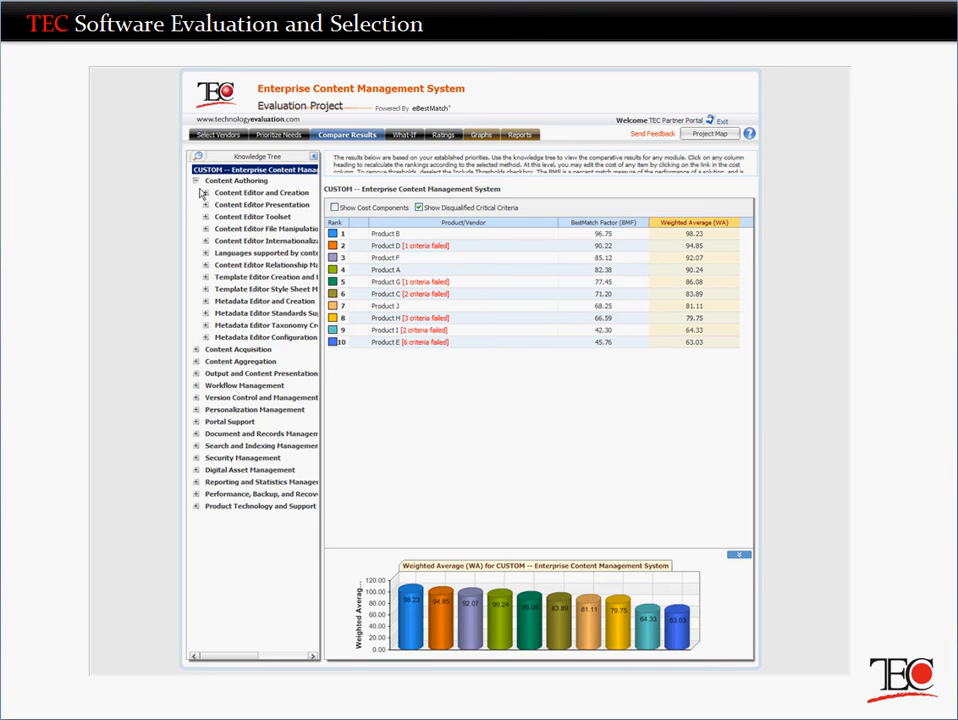
- Show Content Editor and Creation results and reveal the failed criterion for Products C, G and E
left_click(206, 192)
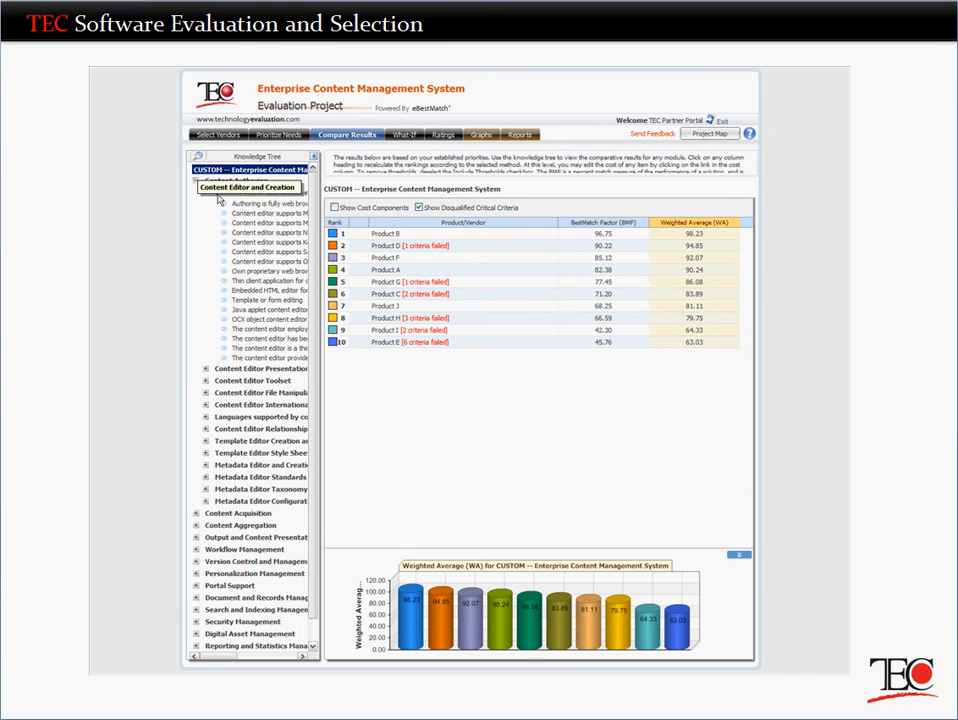
left_click(248, 200)
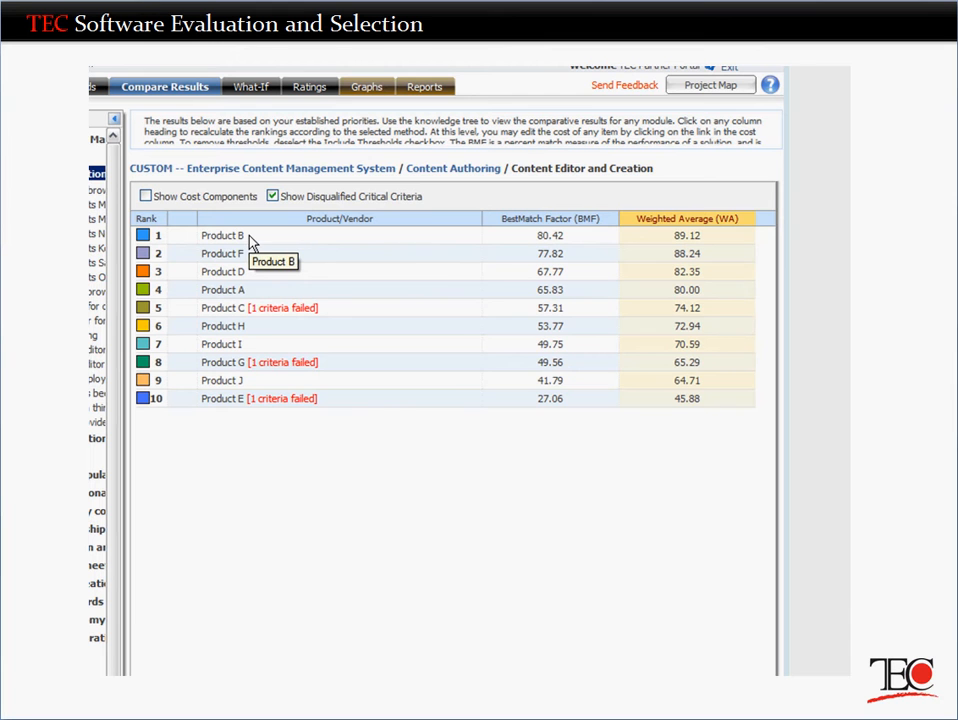
mouse_move(264, 312)
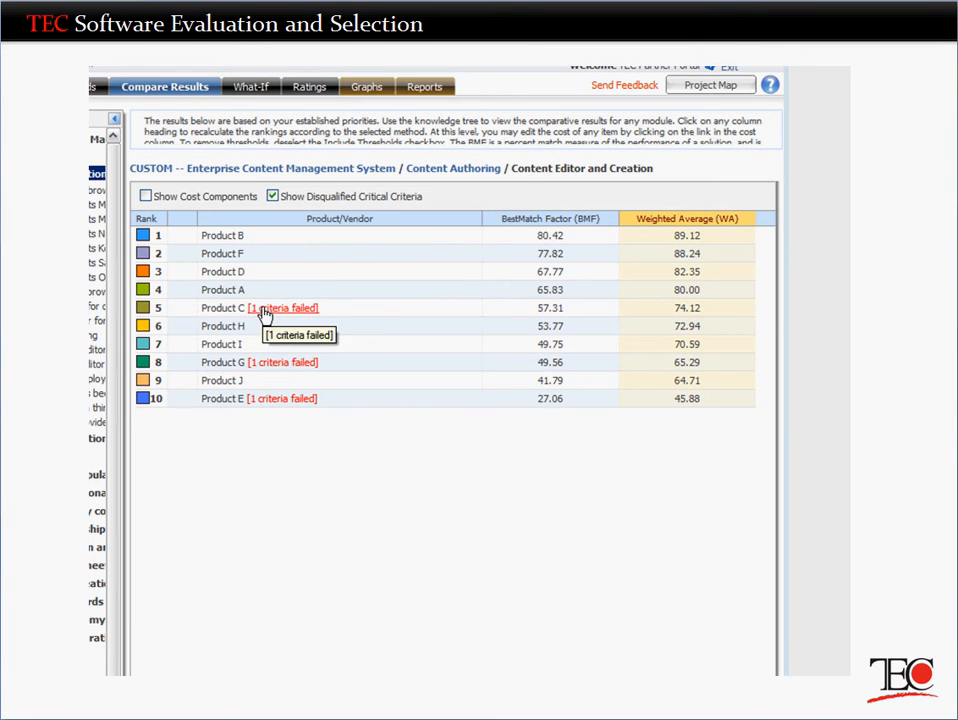
left_click(284, 308)
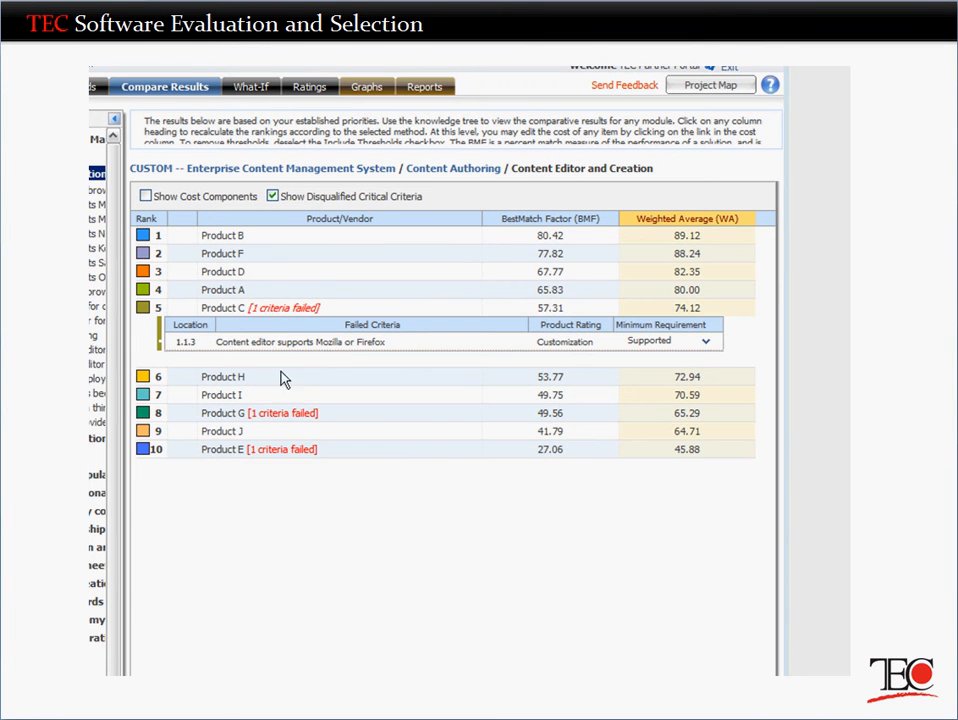
left_click(284, 412)
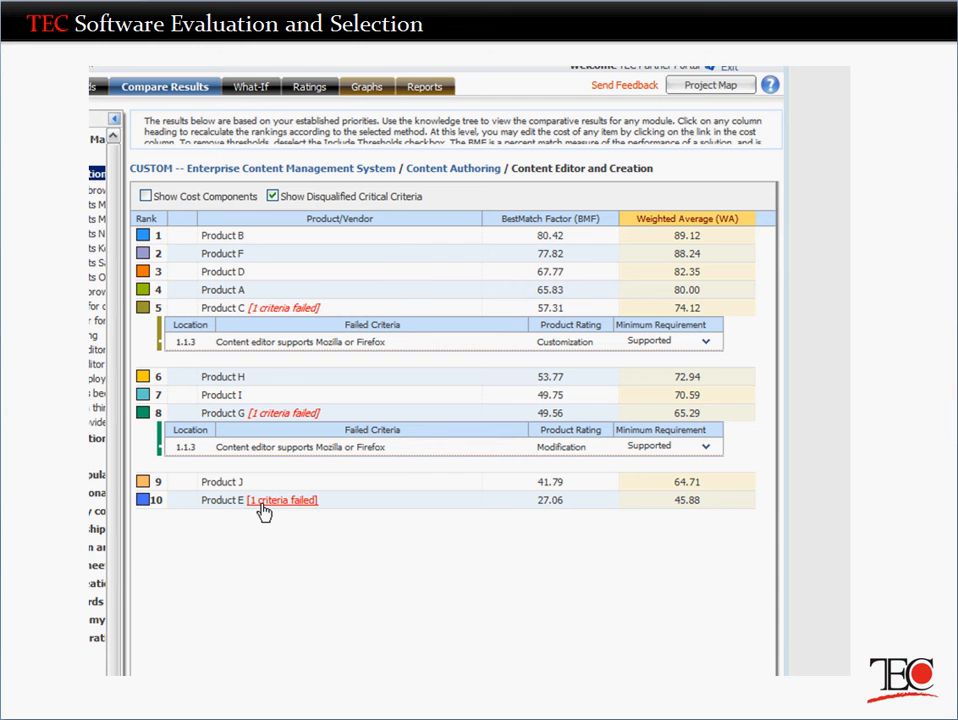
left_click(282, 500)
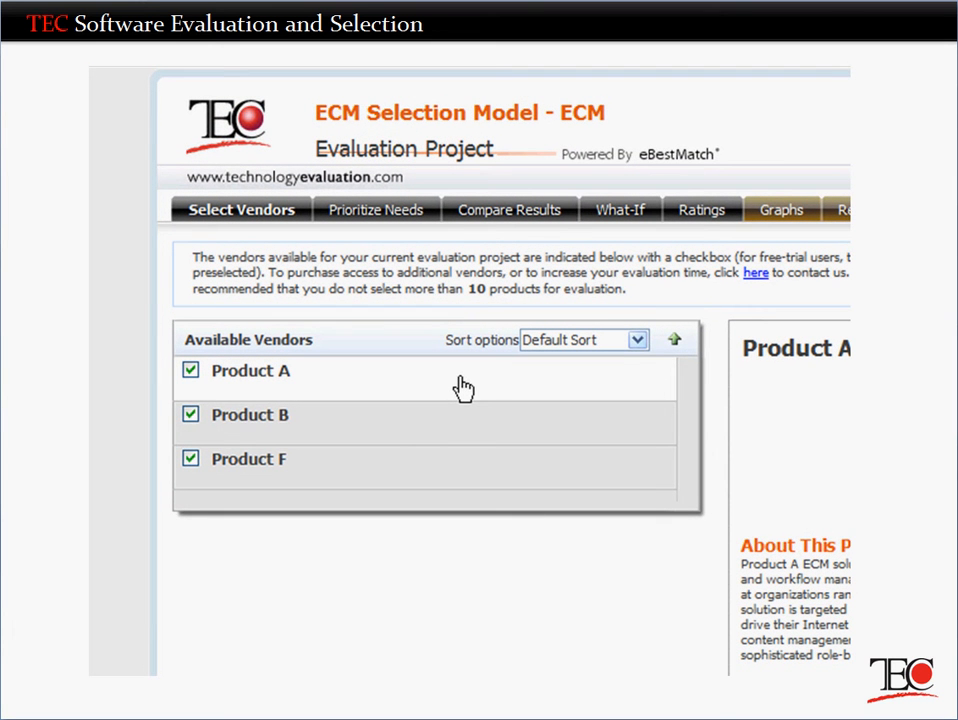
mouse_move(472, 470)
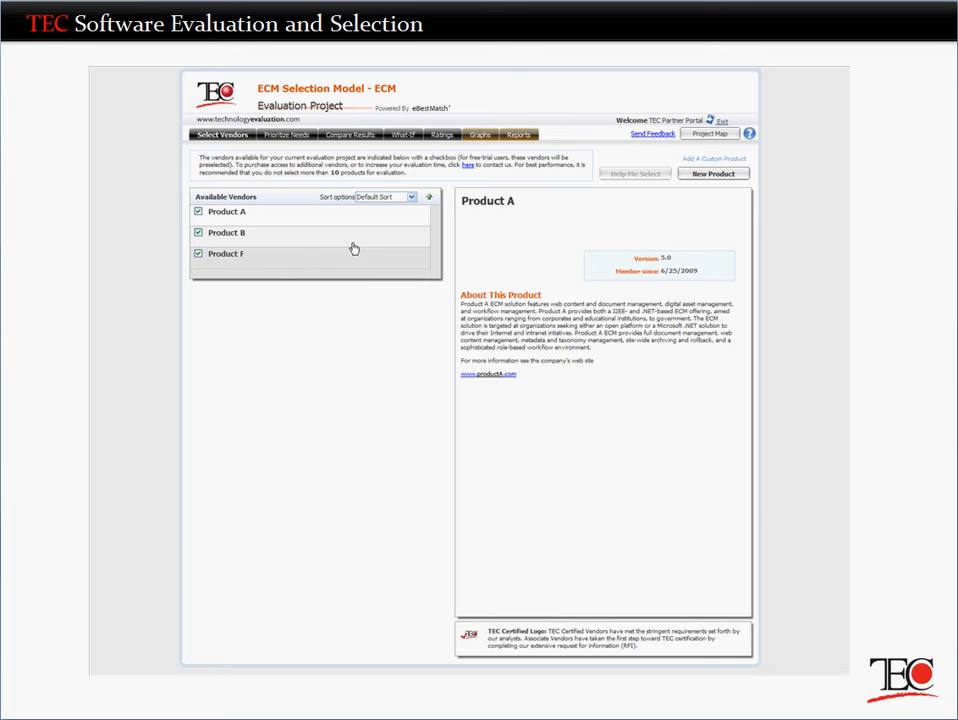
- Check the product ratings, then show the main ECM module priorities with their distribution chart
left_click(436, 134)
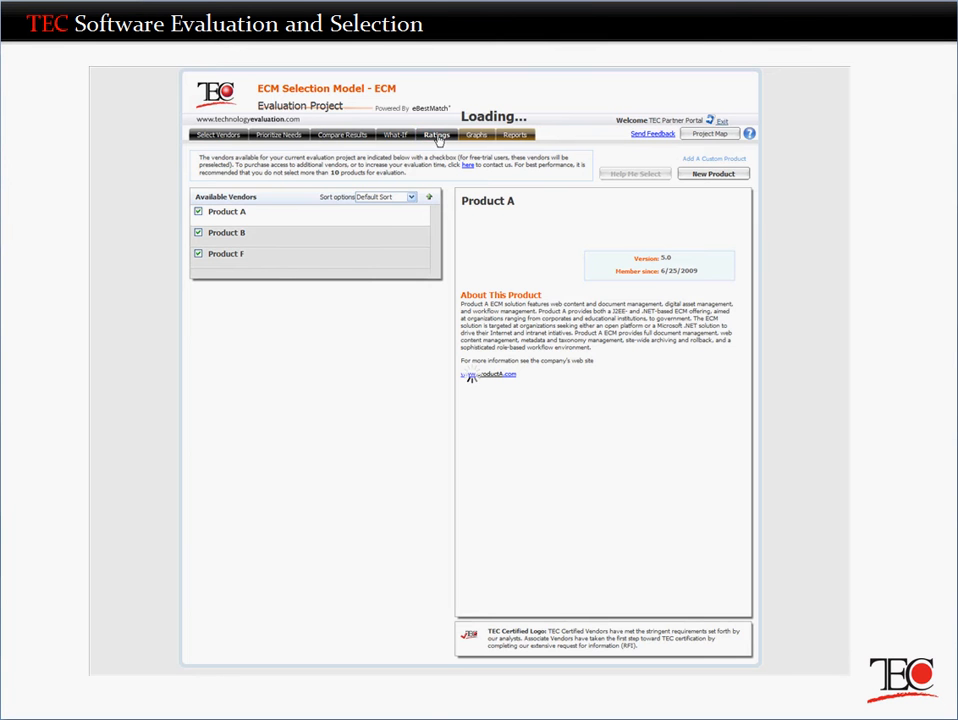
left_click(436, 136)
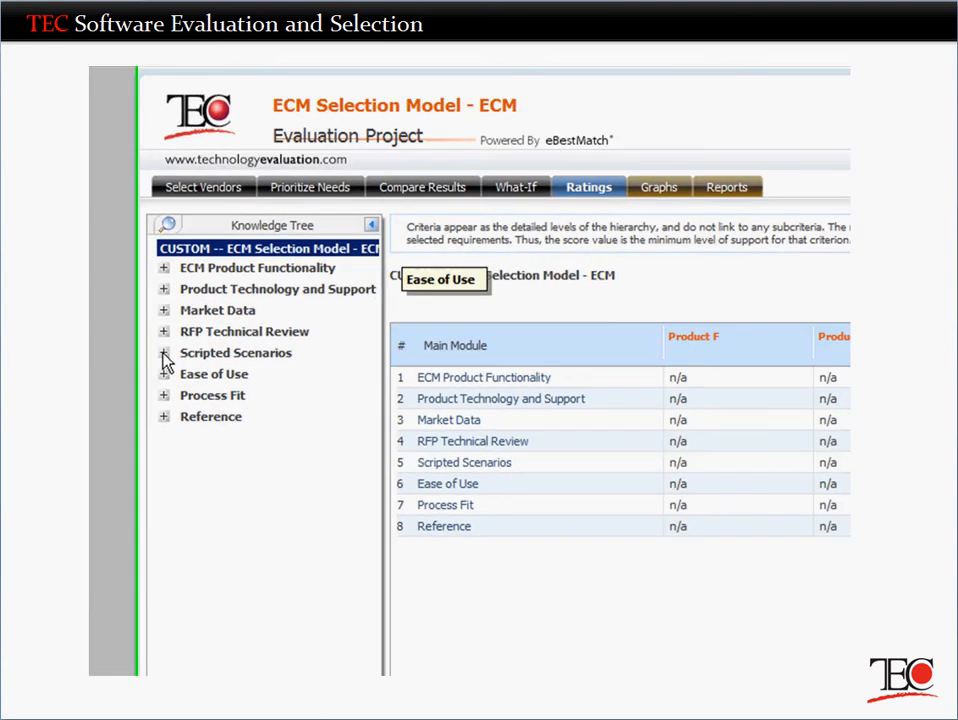
left_click(164, 352)
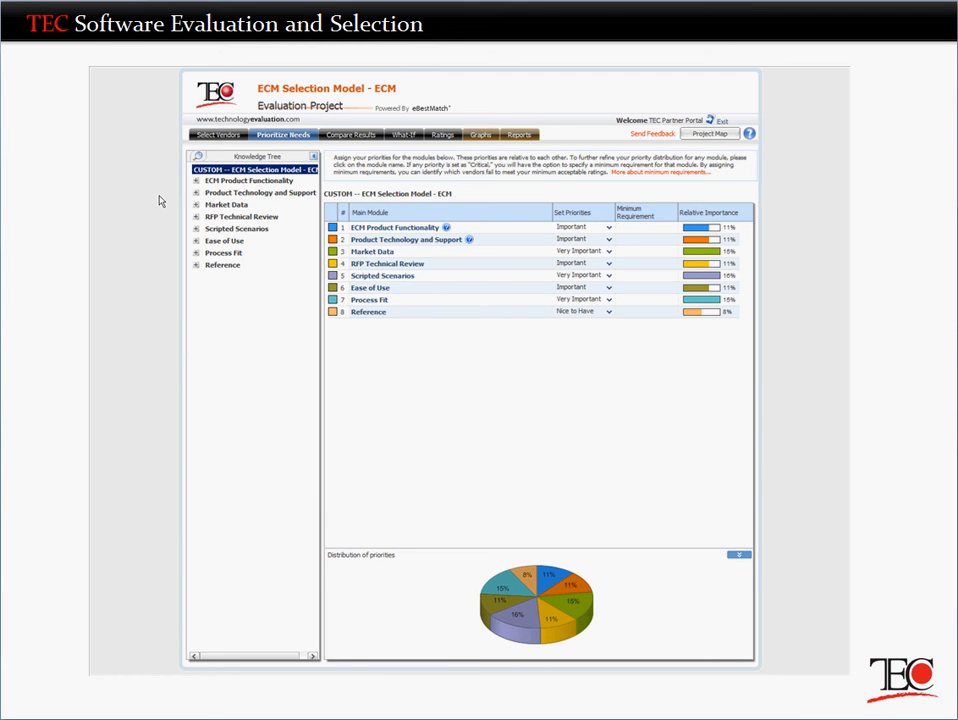
mouse_move(190, 228)
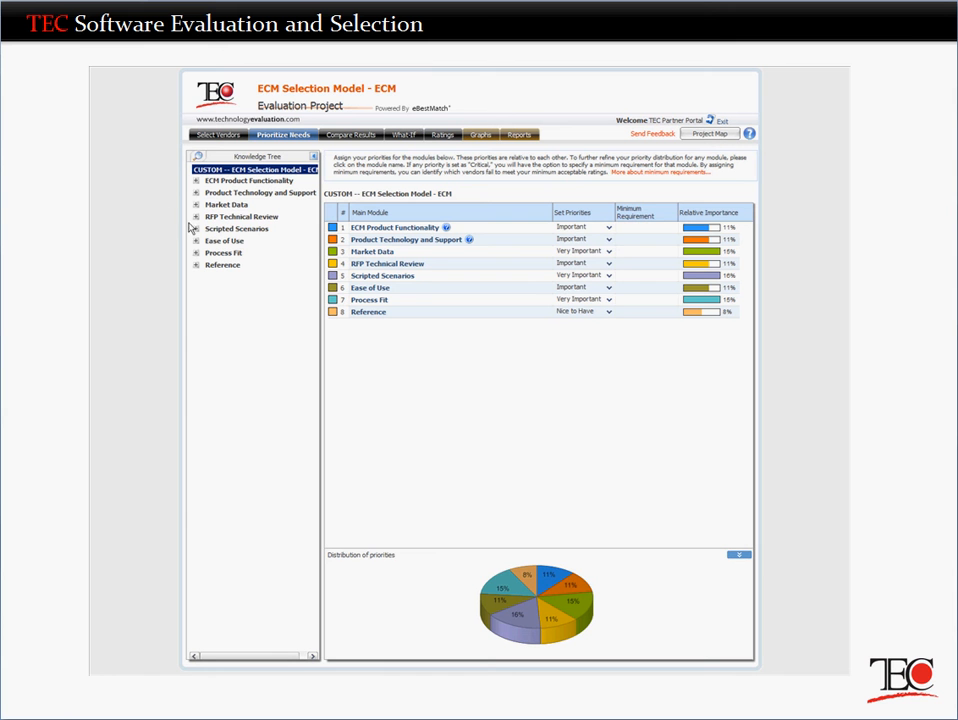
- Show the Scripted Scenarios overall comparison criteria and their priority levels
left_click(196, 228)
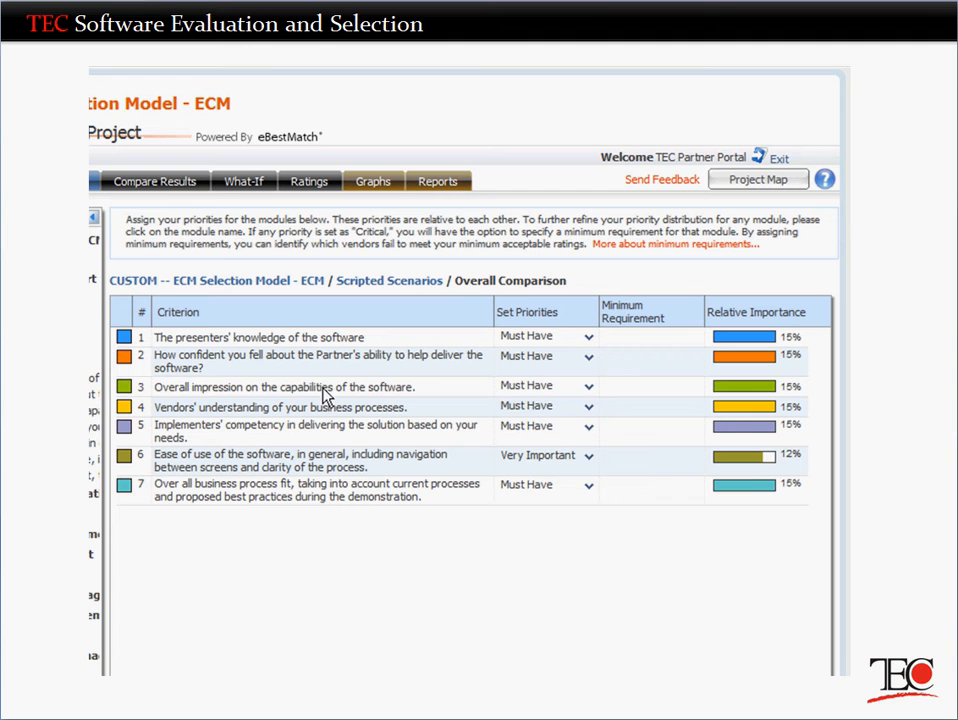
left_click(588, 404)
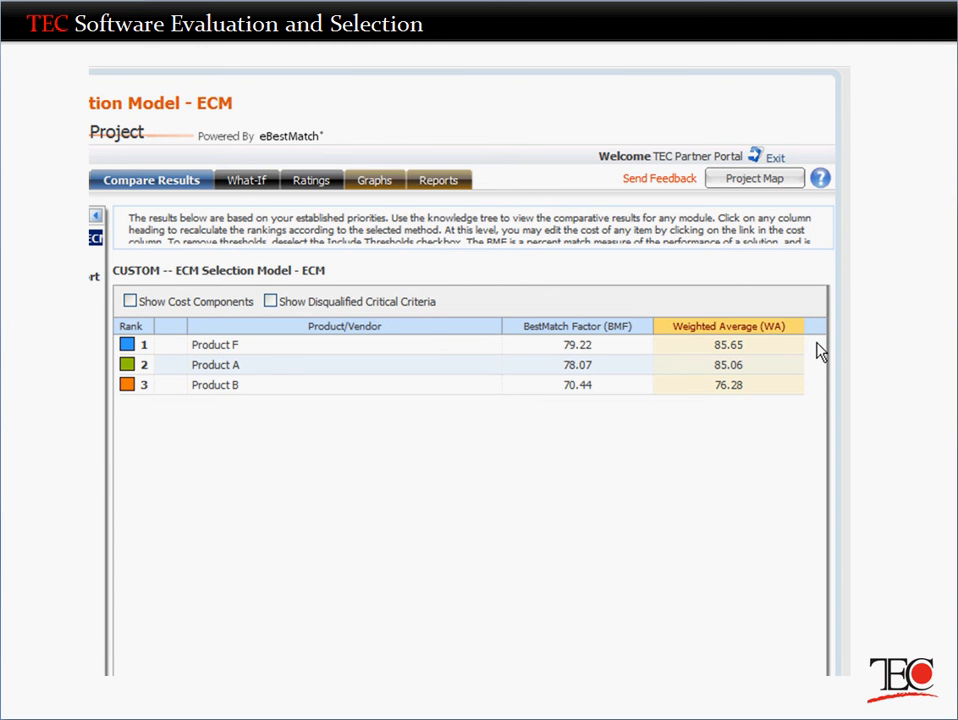
- Move from the weighted-average ranking of Products F, A and B to the what-if analysis
left_click(216, 344)
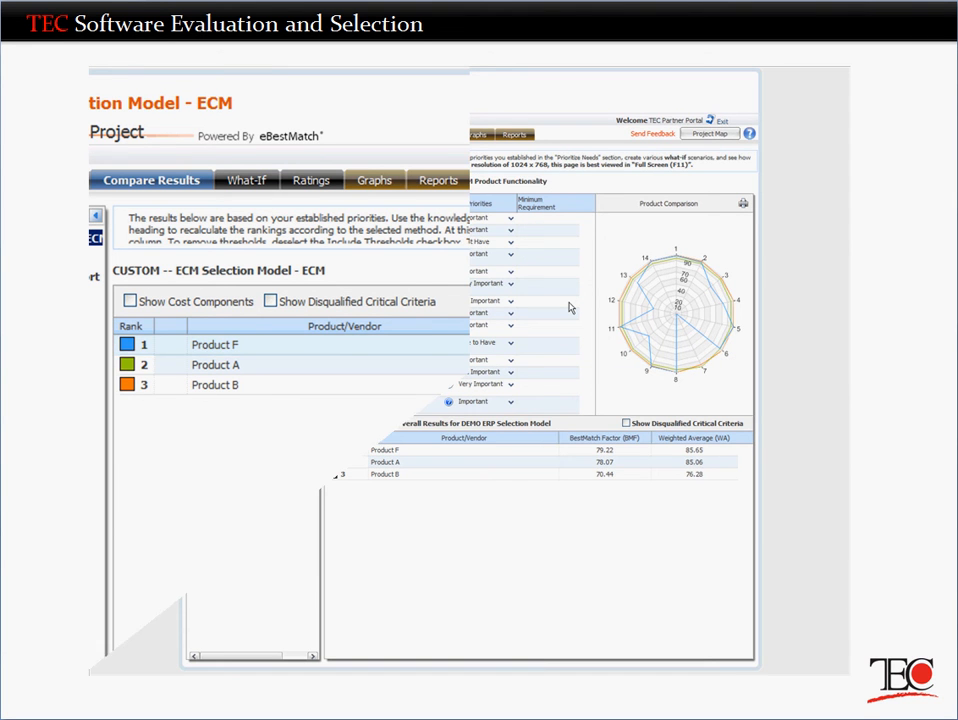
- Bring ECM Product Functionality submodules into the what-if scenario so Product A overtakes F
left_click(244, 180)
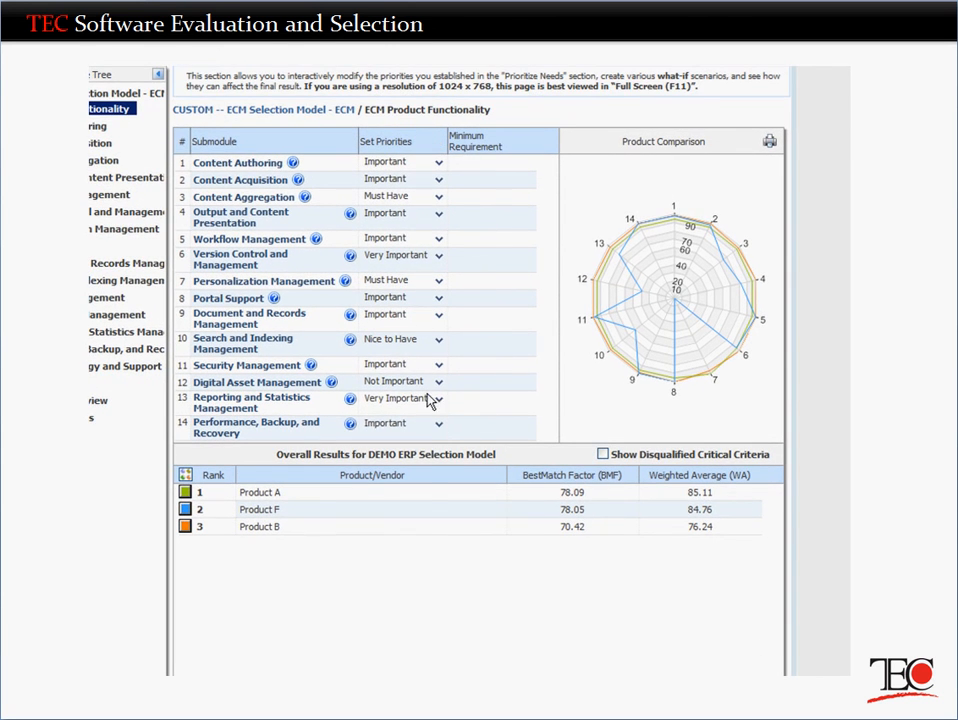
mouse_move(424, 568)
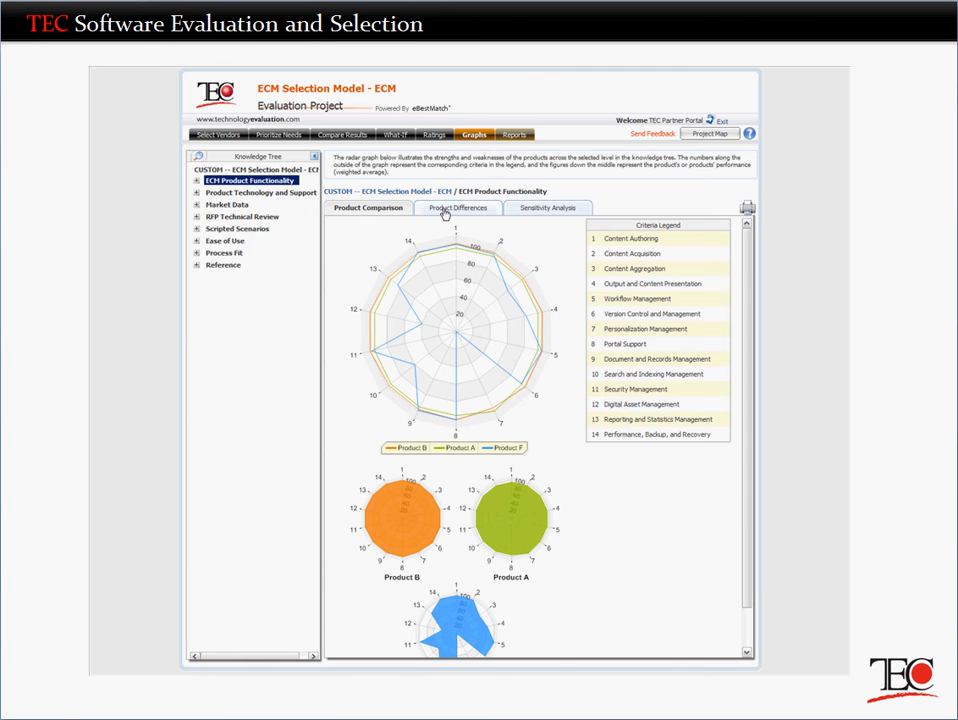
- View the product differences and sensitivity analysis graphs, then return to the comparison results
left_click(458, 206)
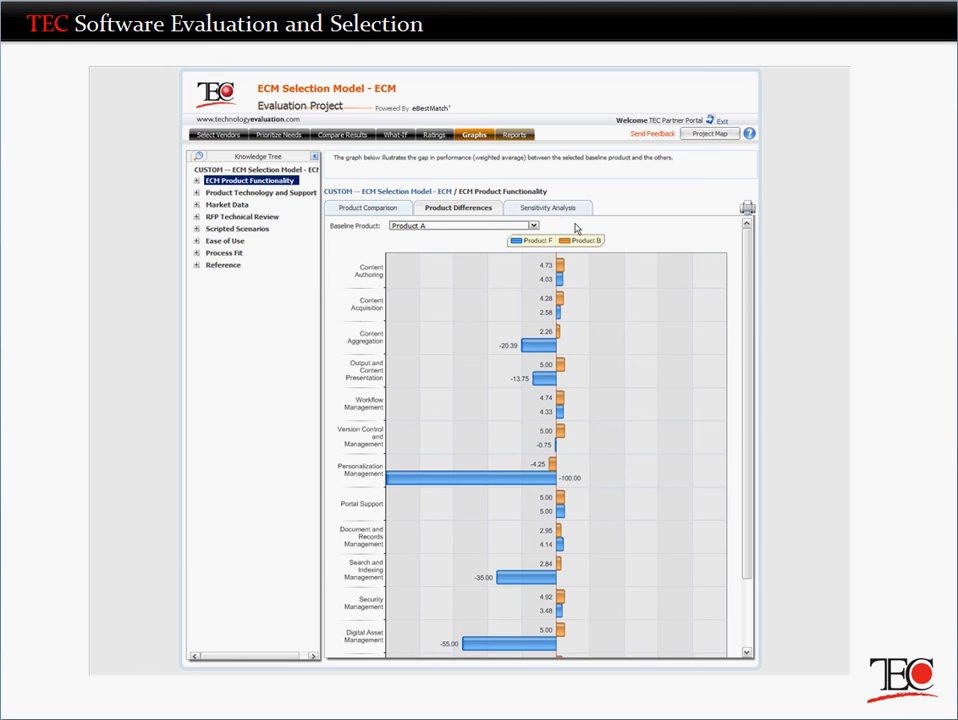
left_click(548, 208)
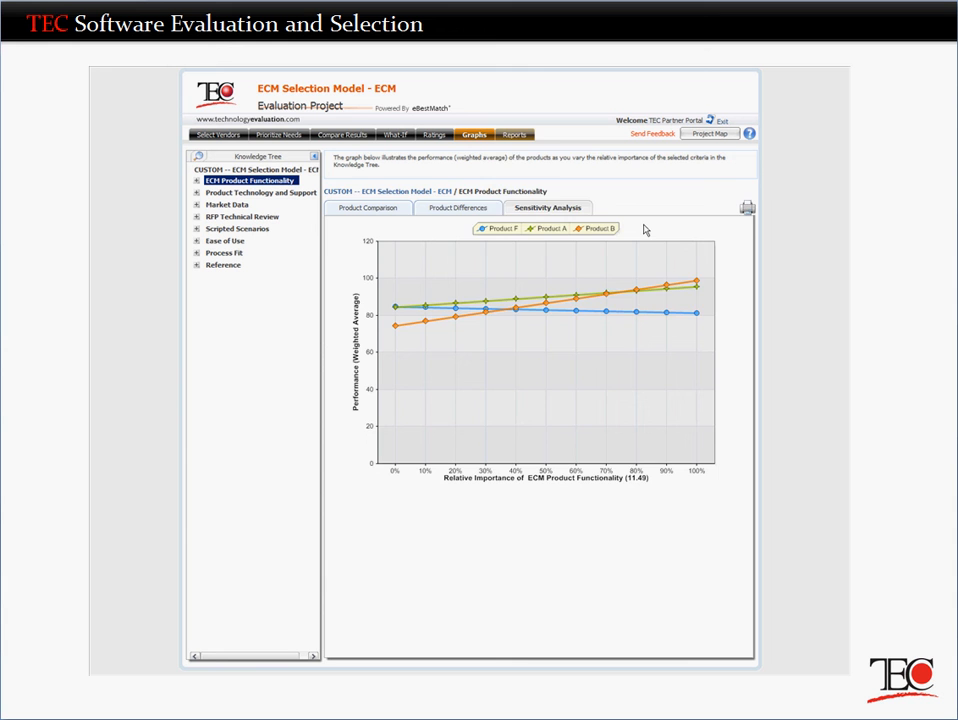
left_click(348, 134)
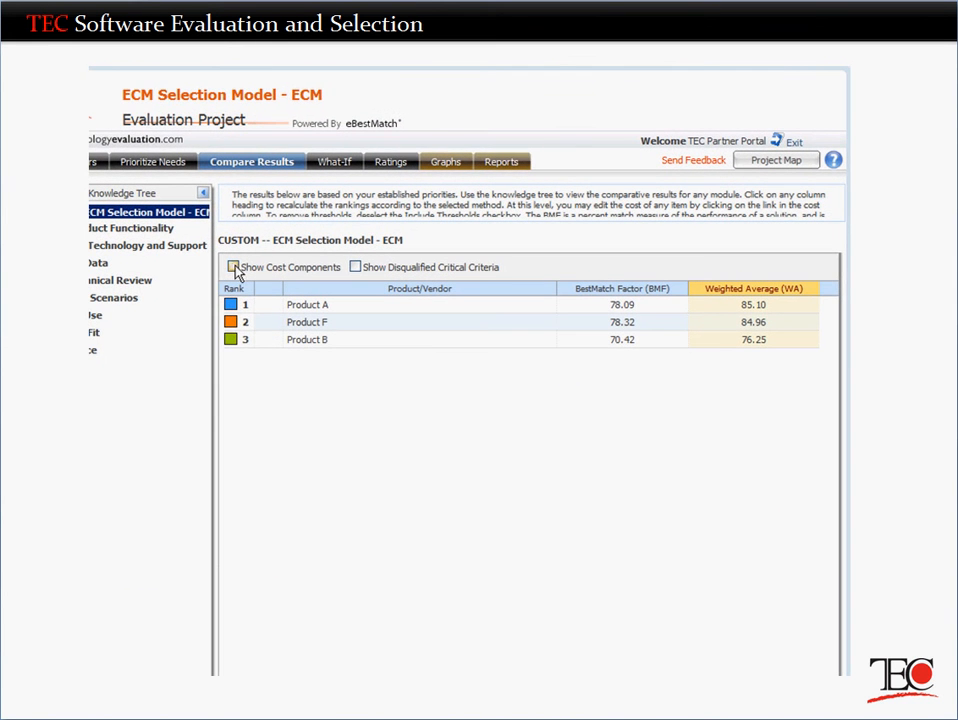
- Add cost components to the ranking and show Product A's cost breakdown totalling 533,164
left_click(234, 268)
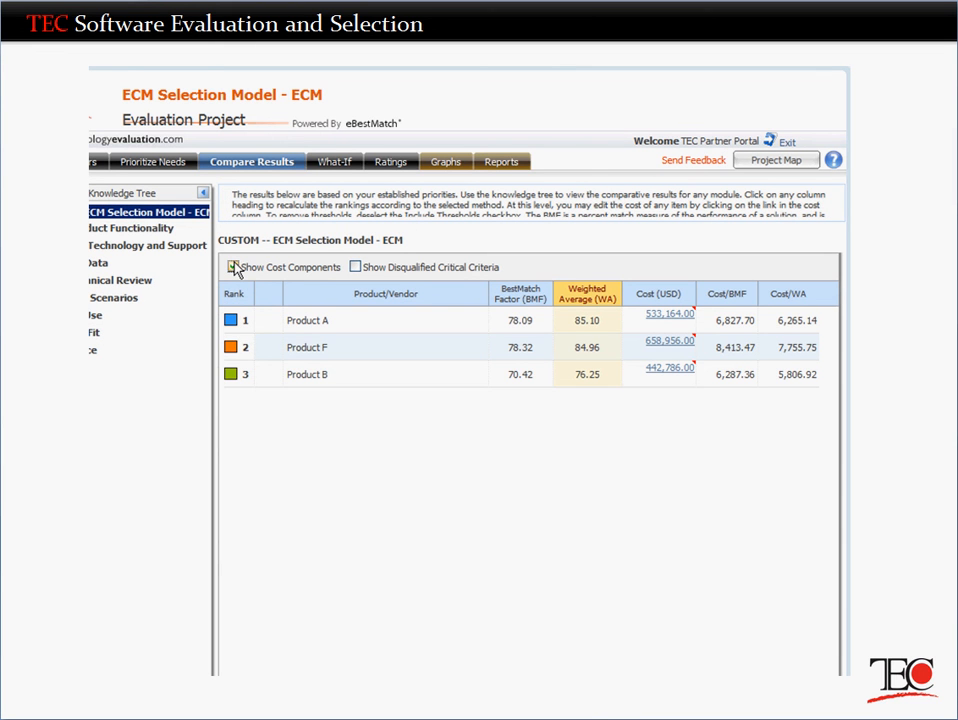
left_click(232, 268)
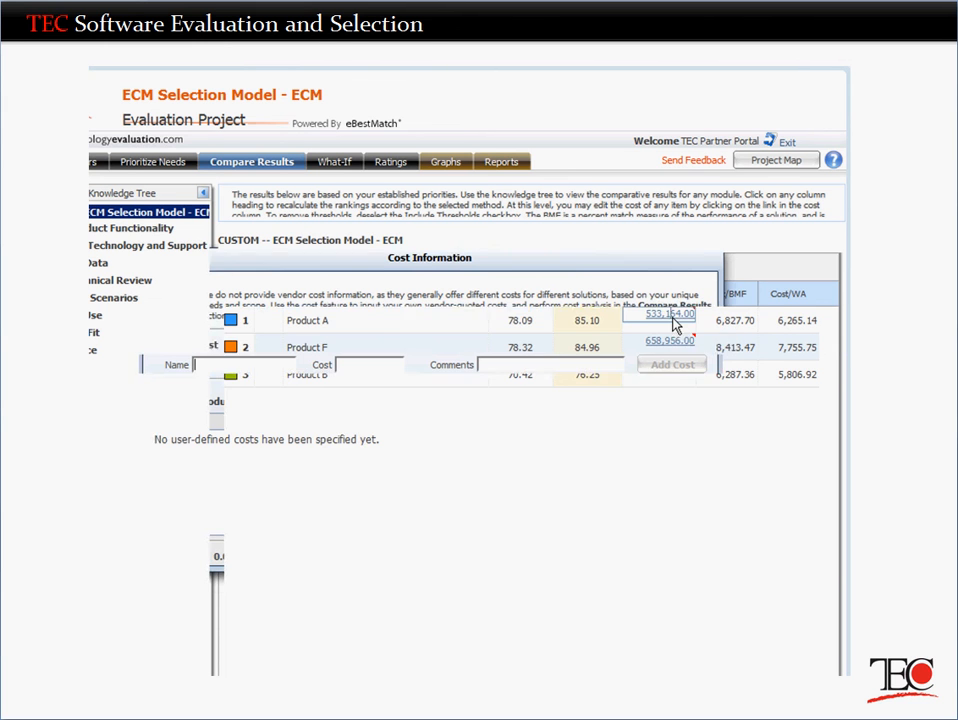
left_click(670, 314)
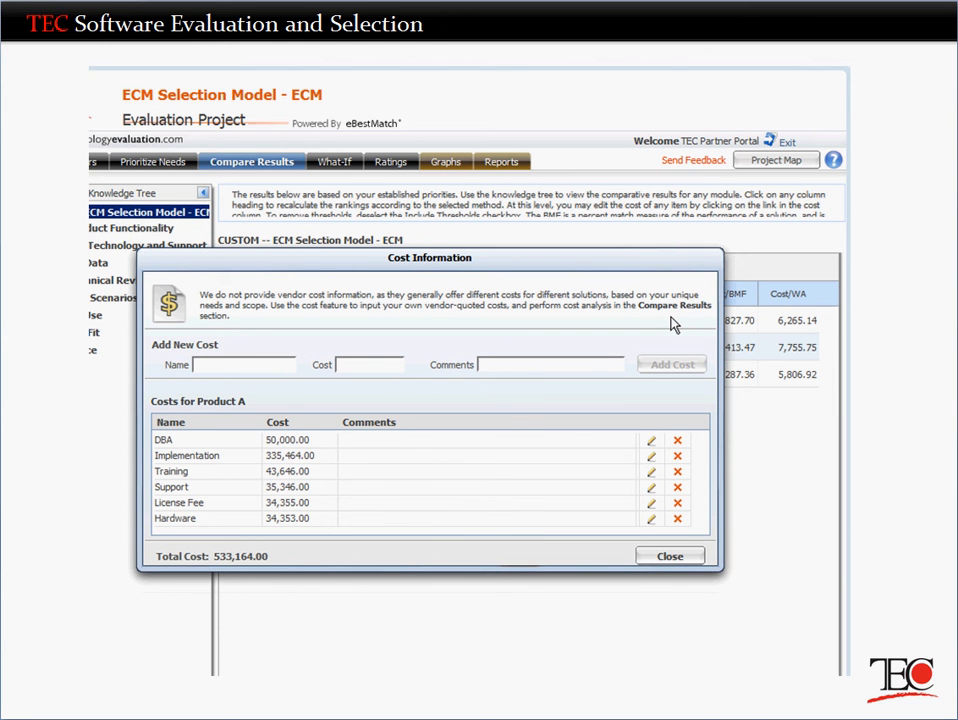
mouse_move(670, 556)
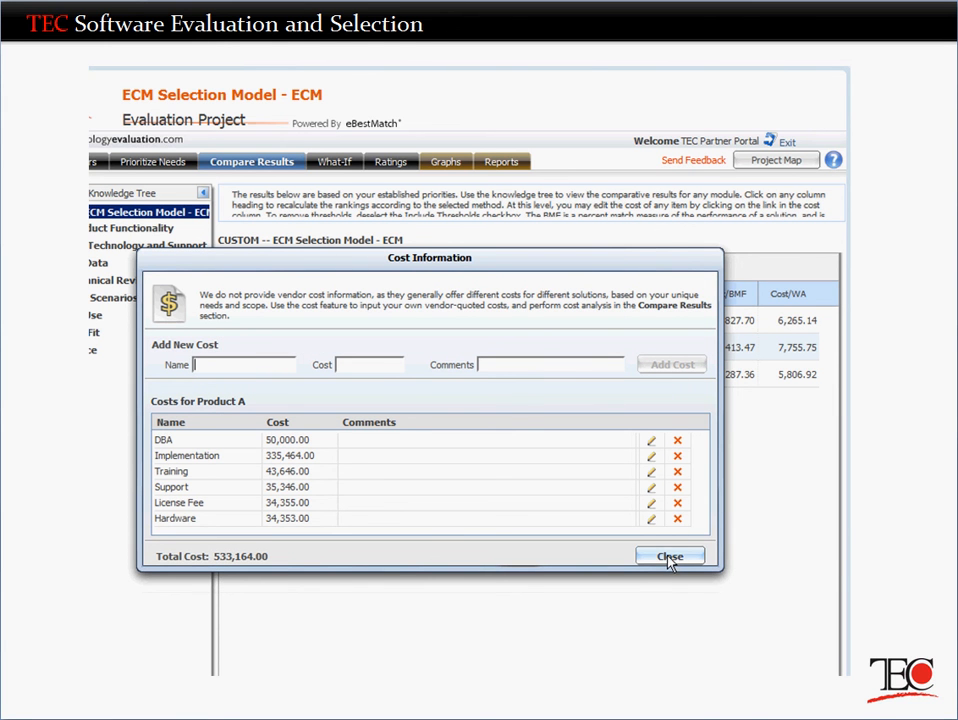
- Close the cost information and rank products by cost per weighted average, B then A then F
left_click(668, 556)
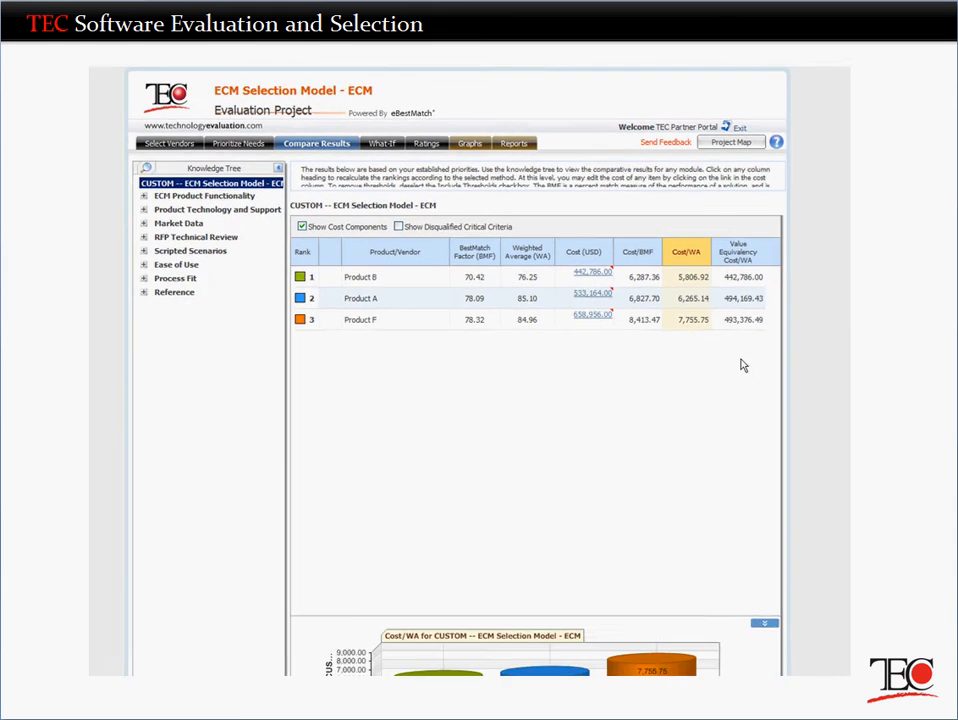
scroll("down", 3)
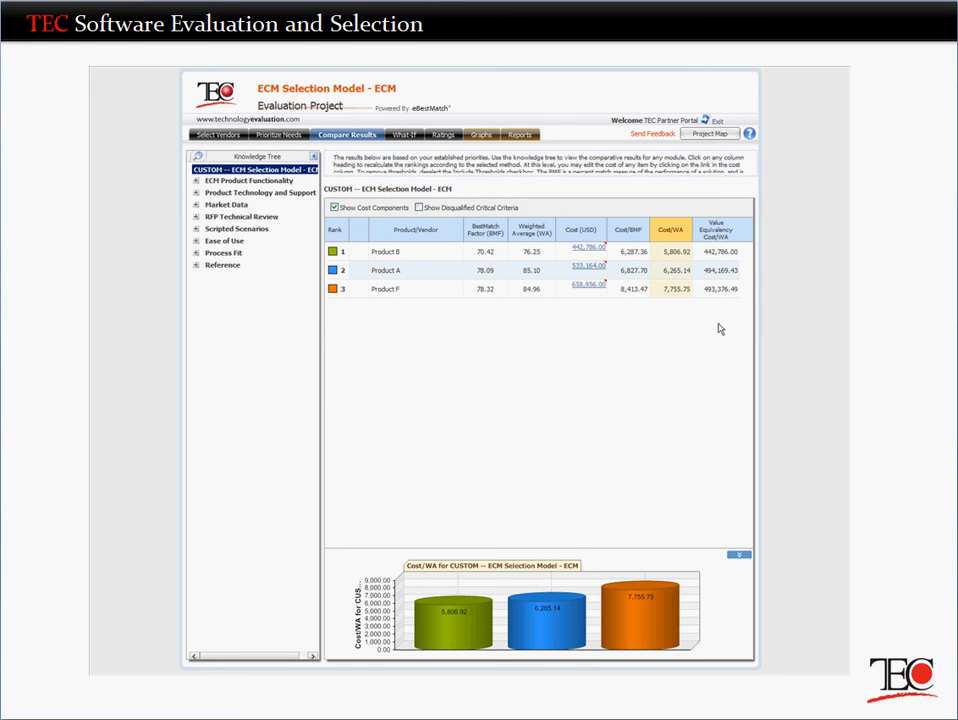